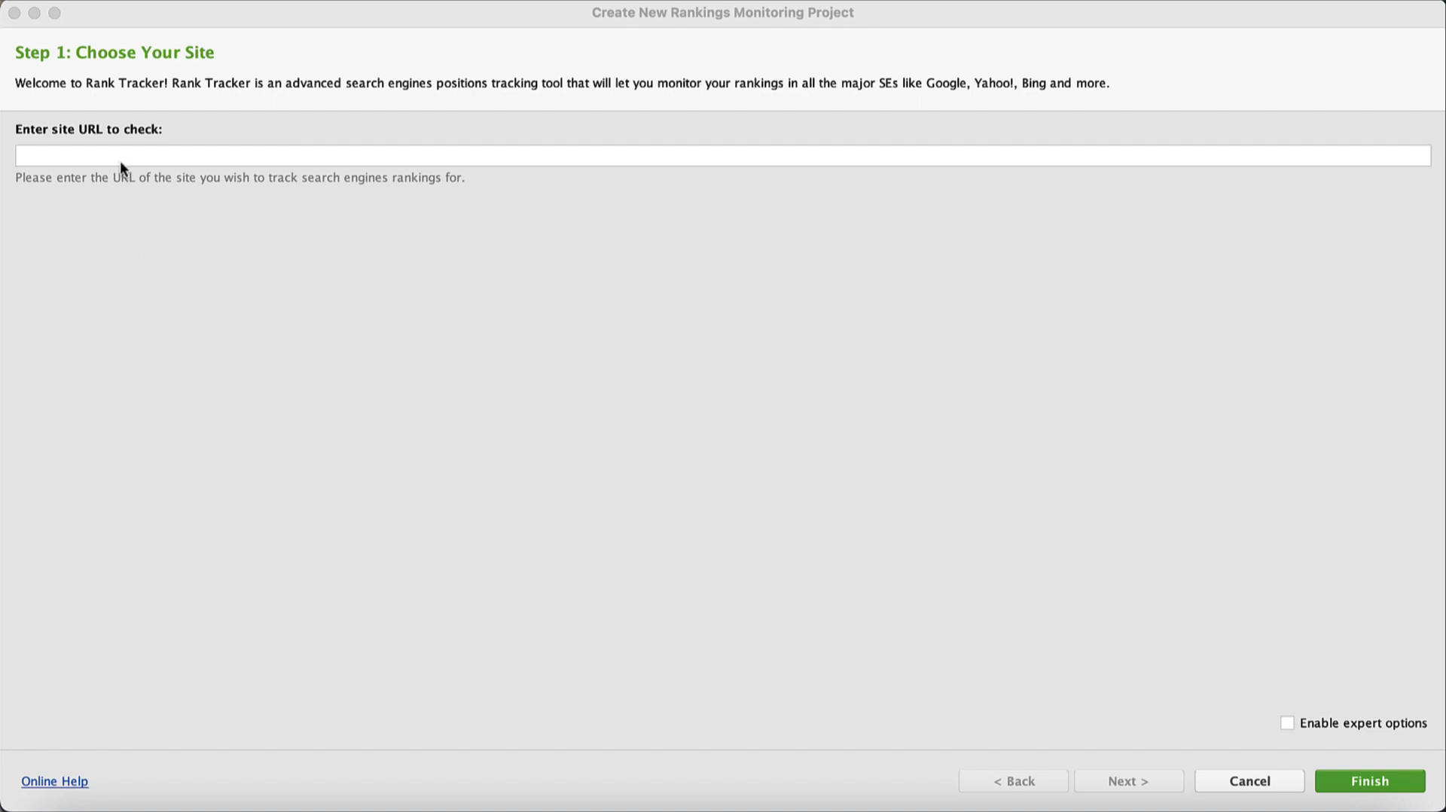
type("https://www.cookaround.com")
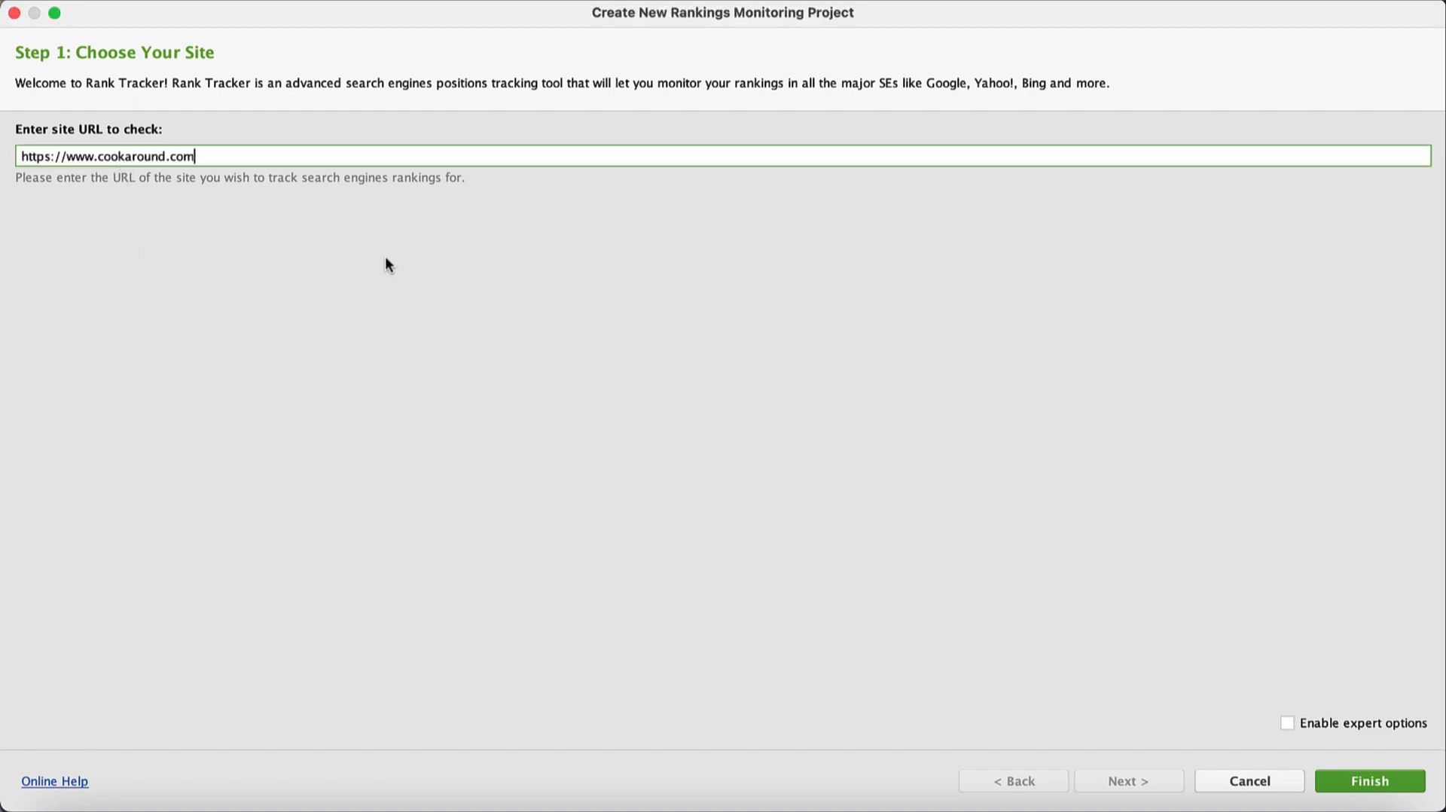
left_click(1369, 780)
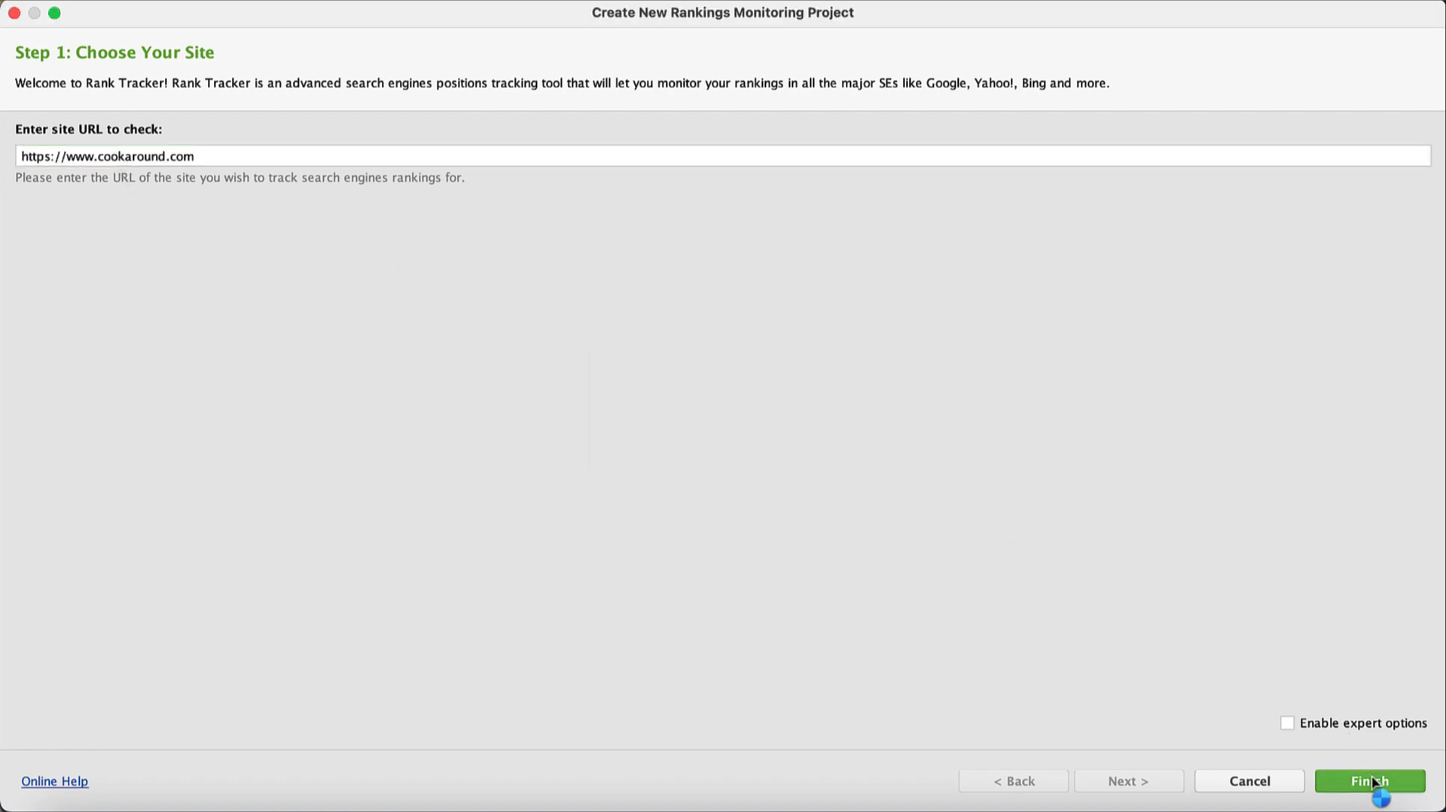
Scroll the project dashboard down to the Keyword Research overview of 380 ranking keywords
left_click(1369, 780)
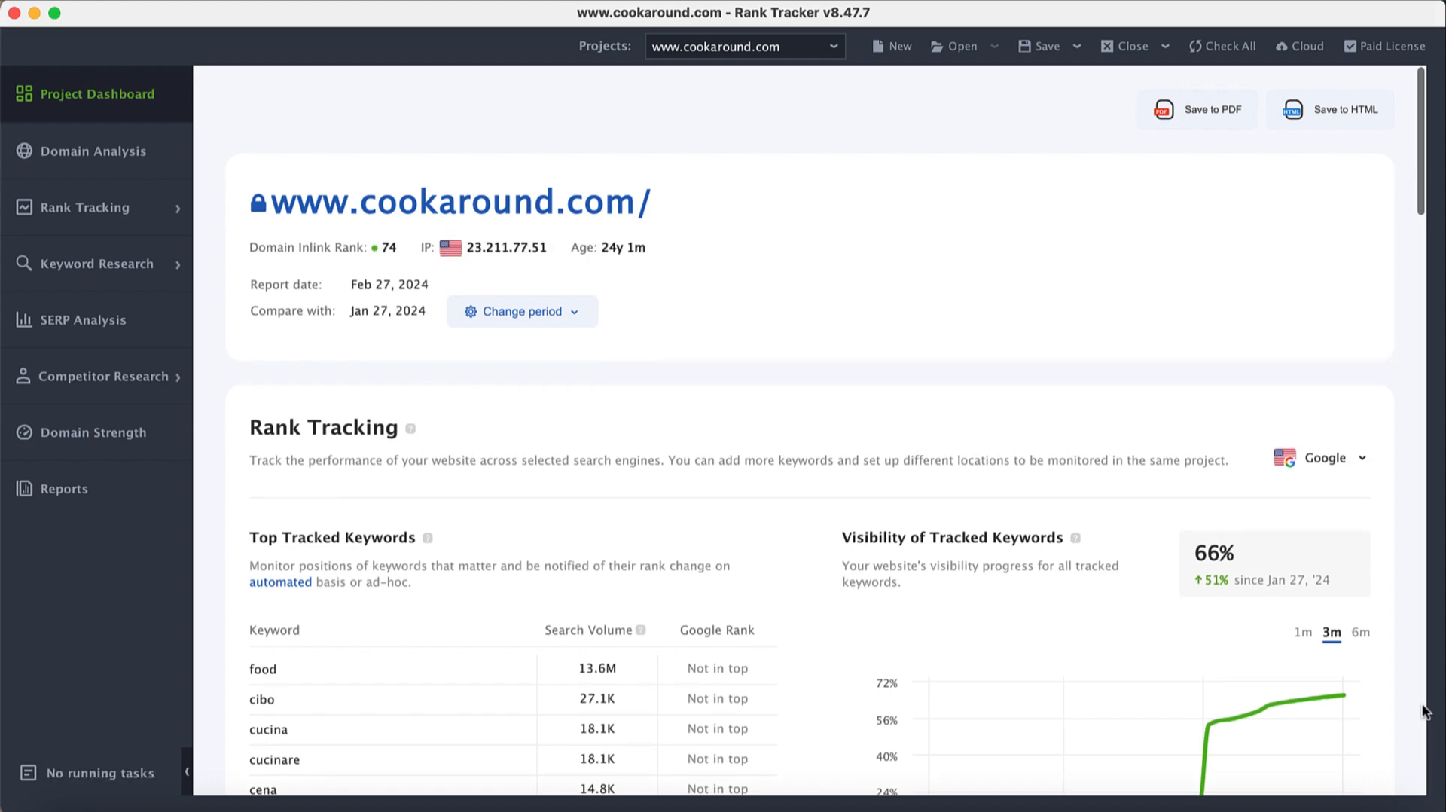
scroll("down", 3)
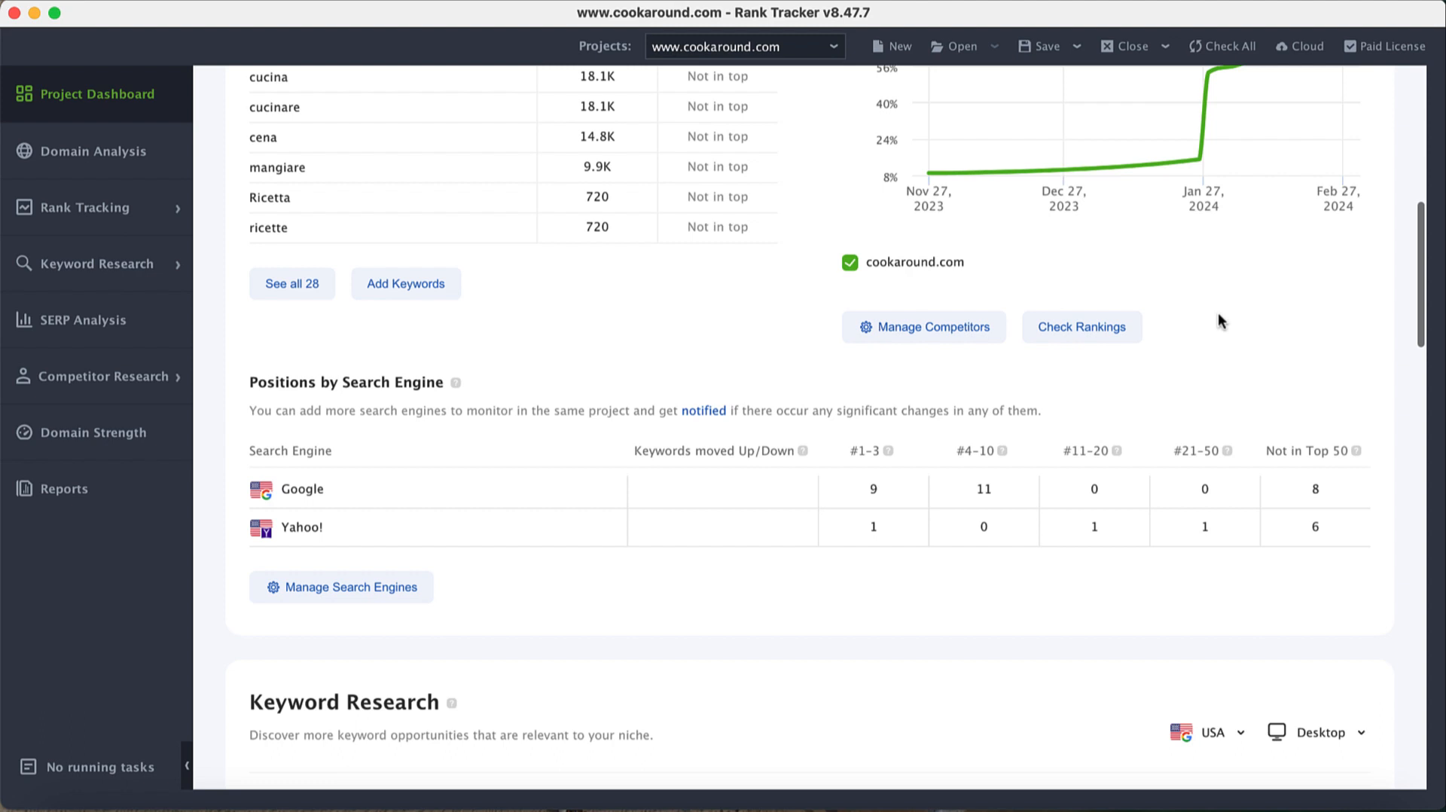
scroll("down", 3)
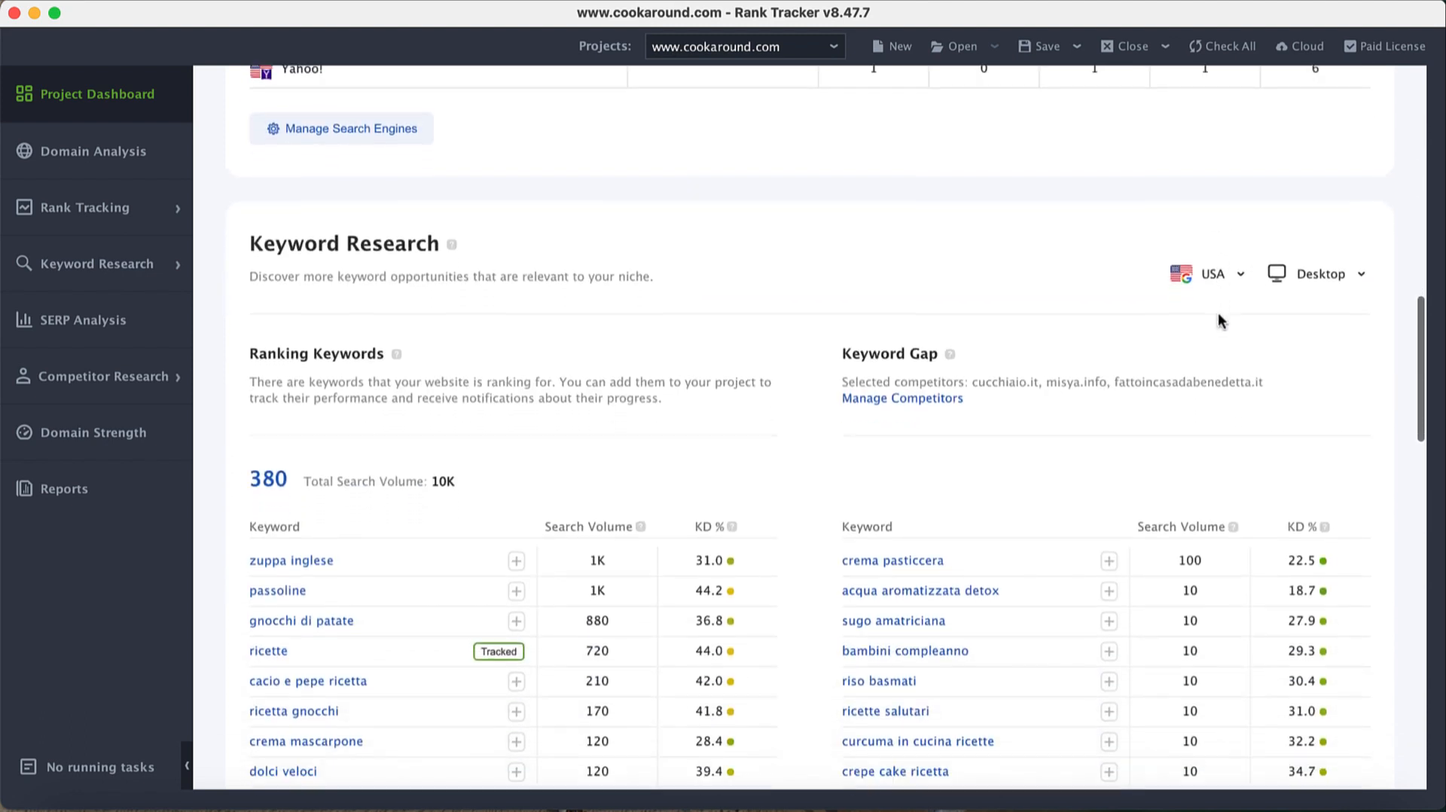
scroll("down", 3)
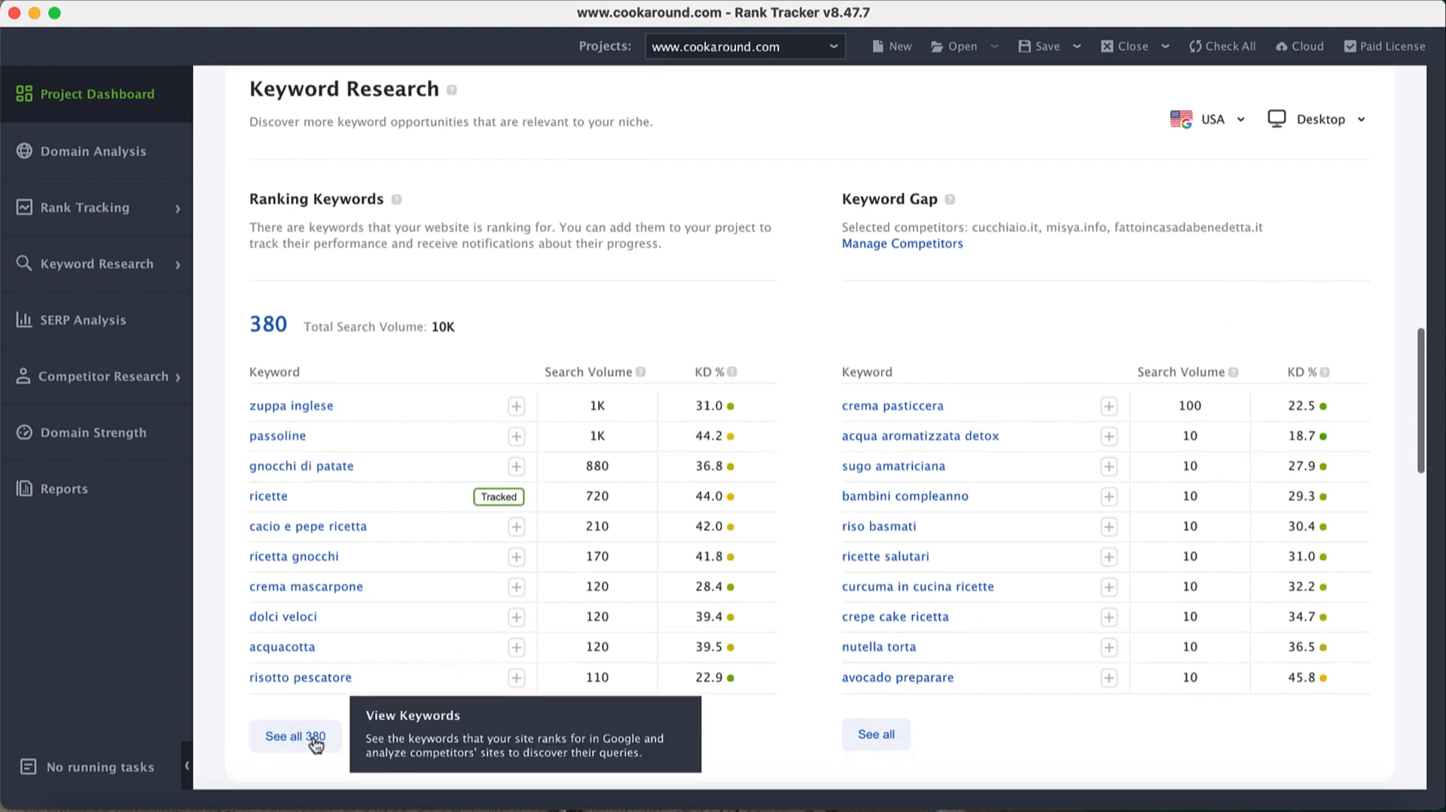
See all 380 ranking keywords for cookaround.com, sorted by rank
left_click(294, 735)
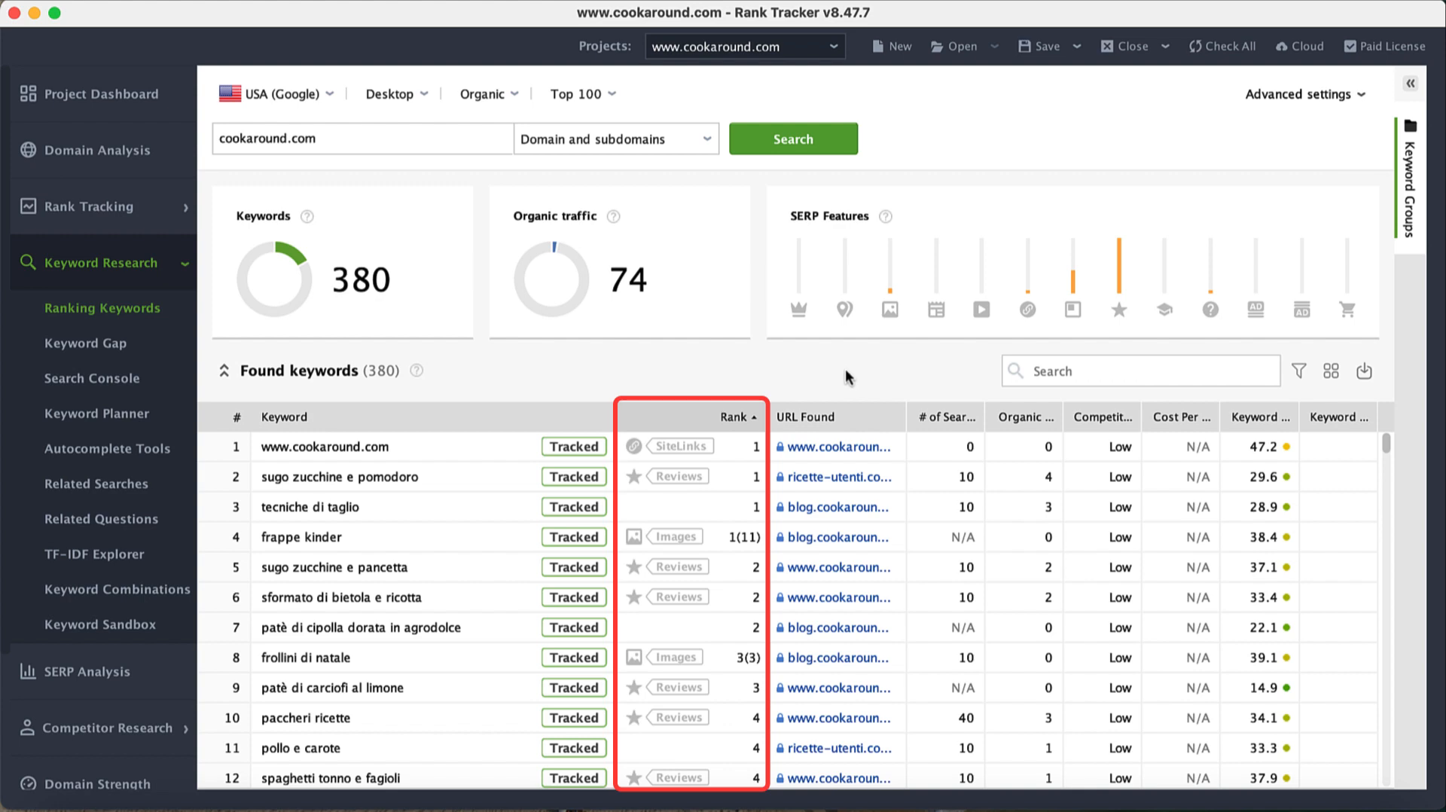
left_click(1024, 415)
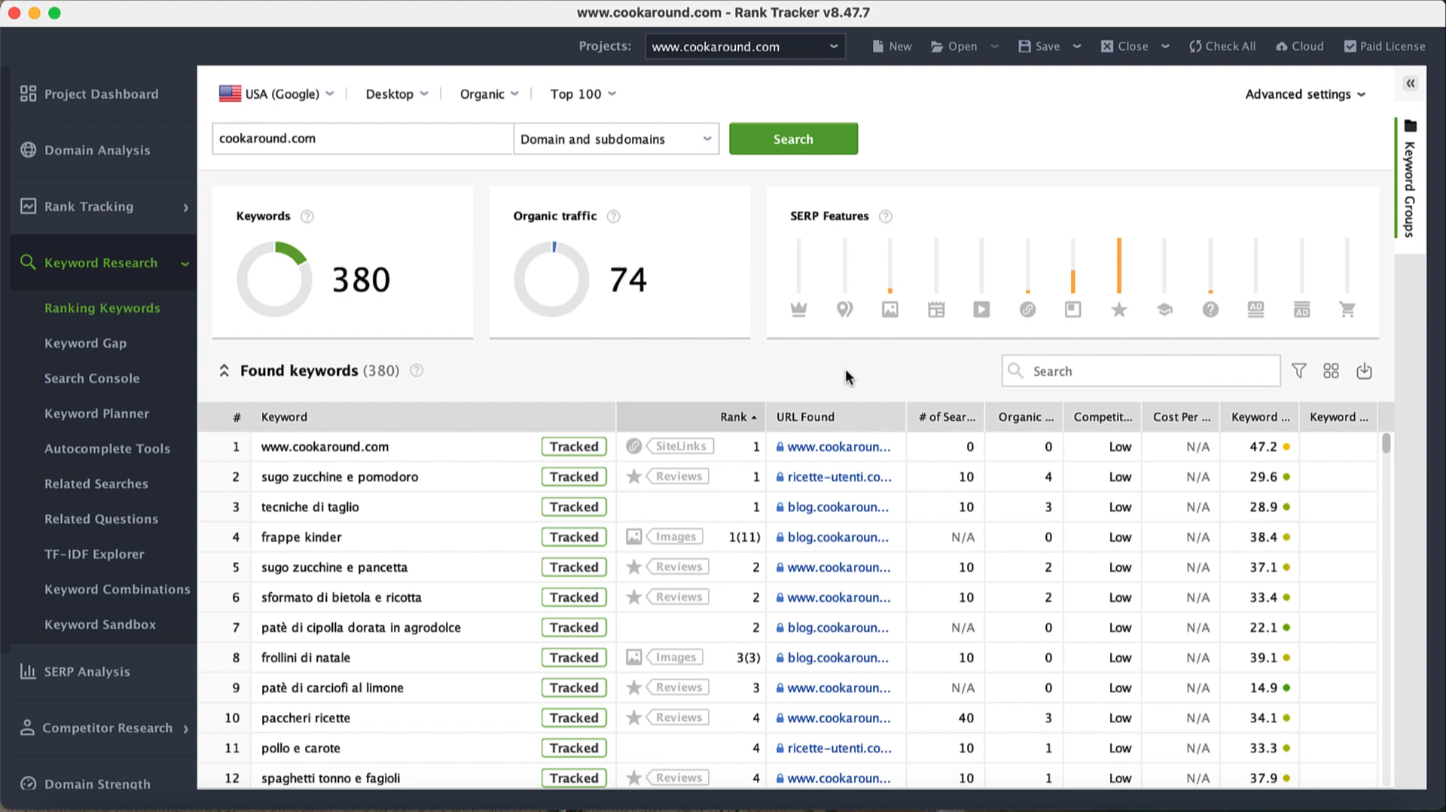
Add gnocchi di patate, spaghetti con pesto alla trapanese and zucchine in crosta to tracked keywords
scroll("down", 3)
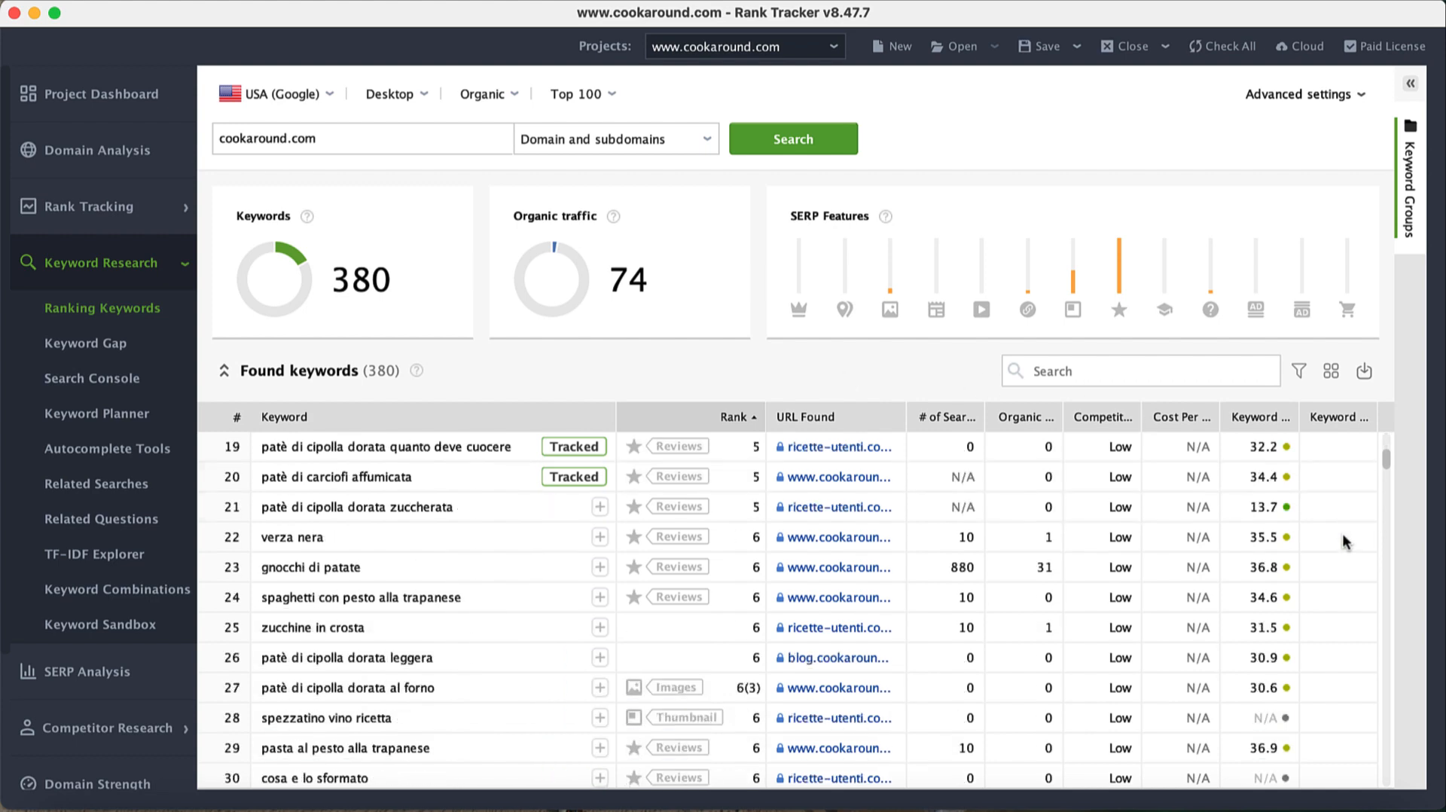
scroll("down", 3)
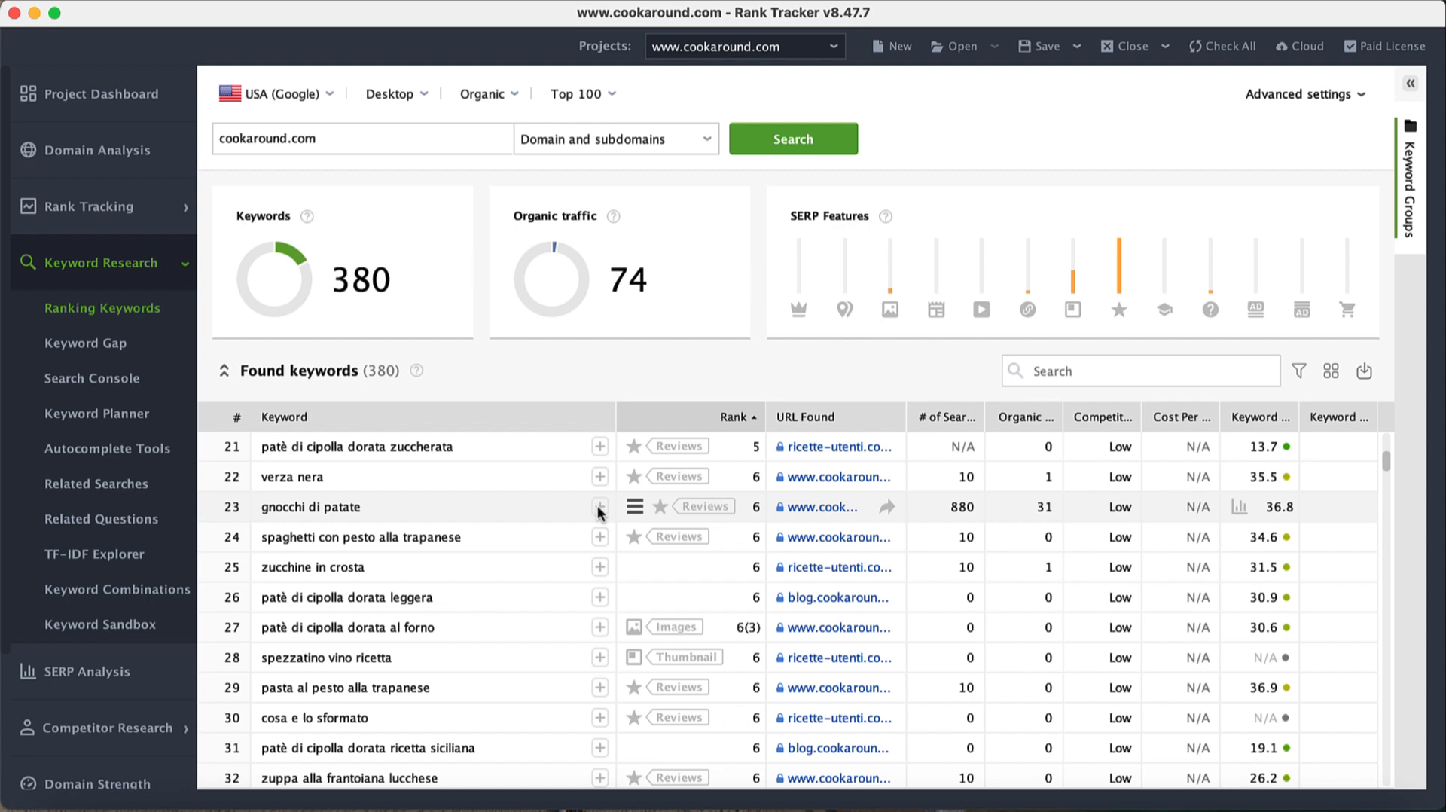
left_click(598, 506)
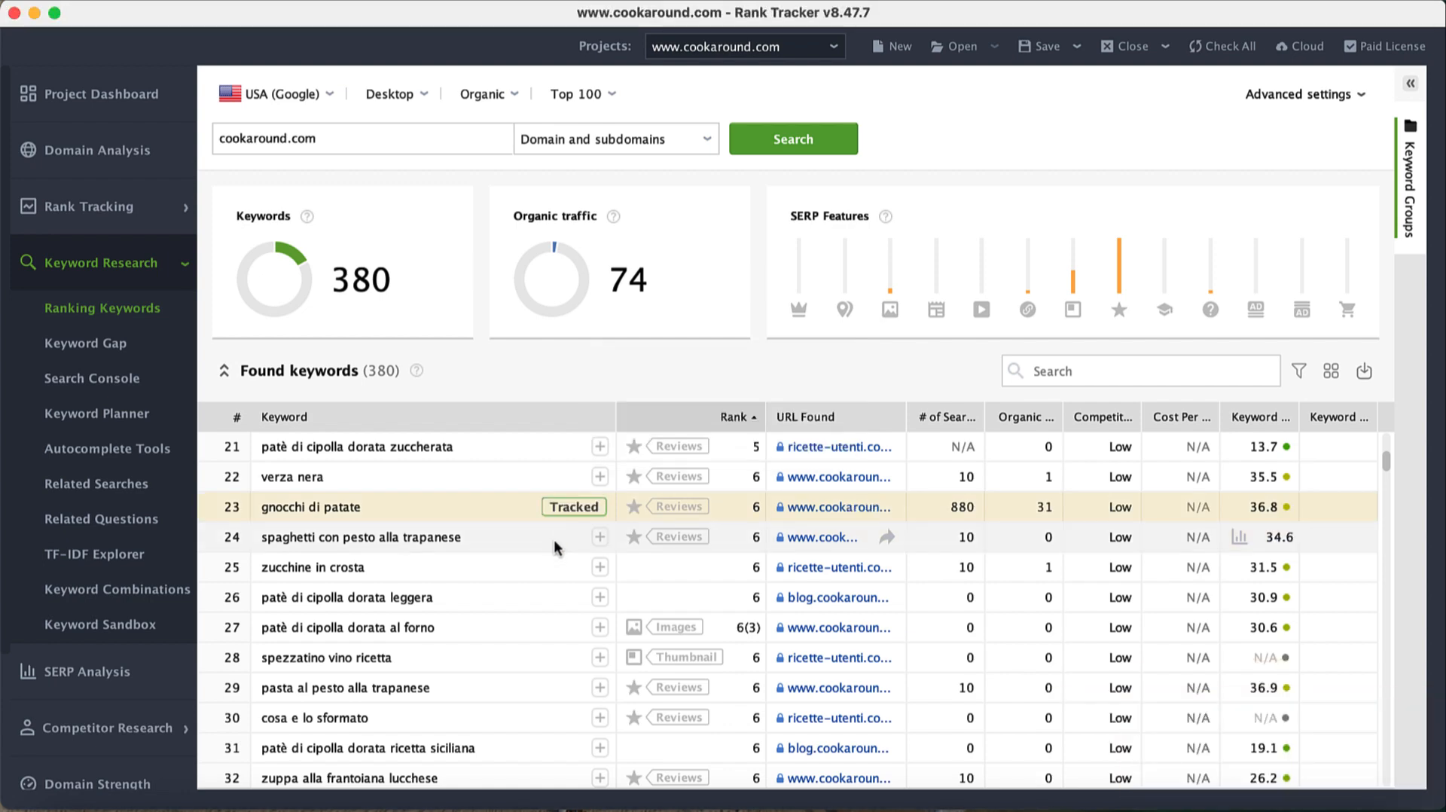
left_click(600, 536)
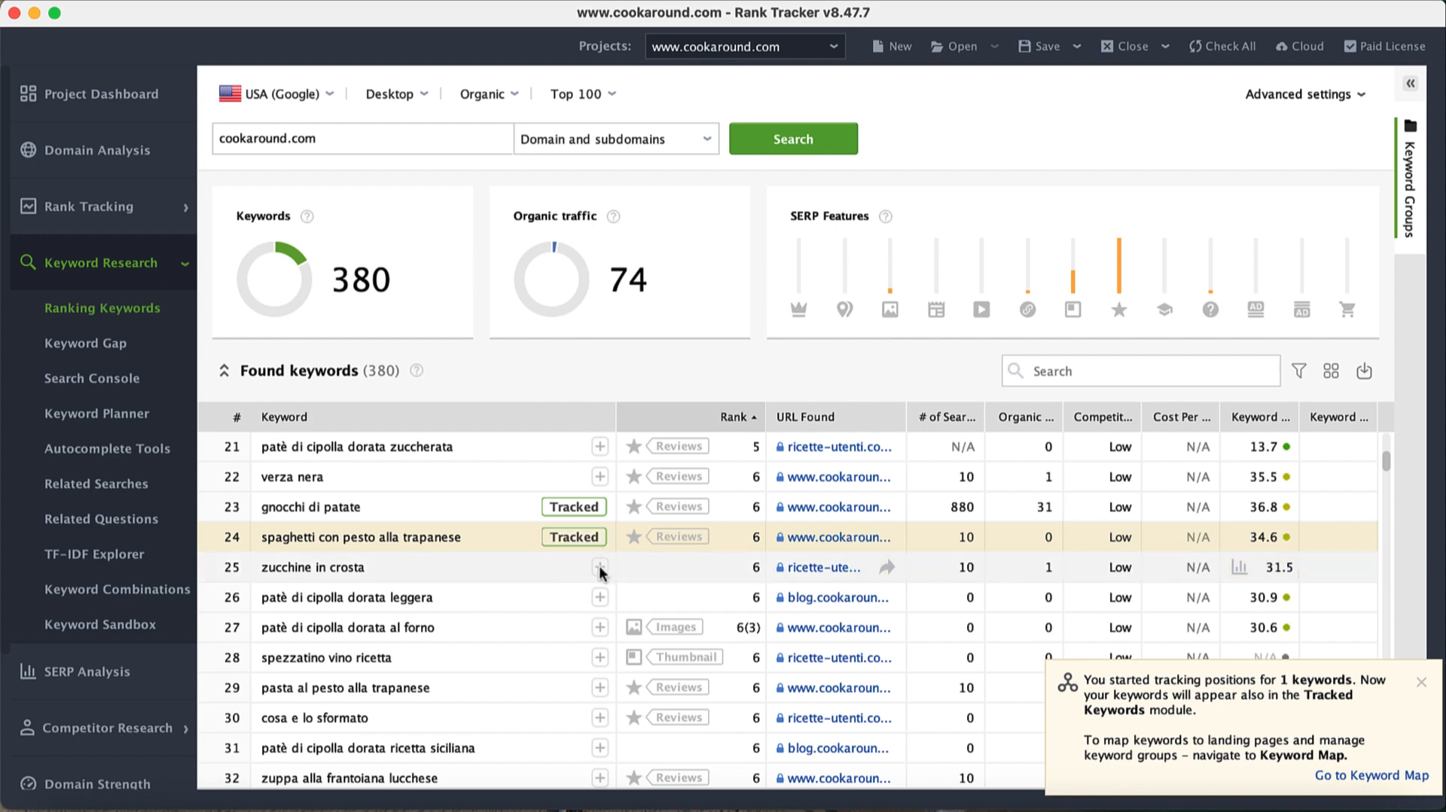
left_click(598, 567)
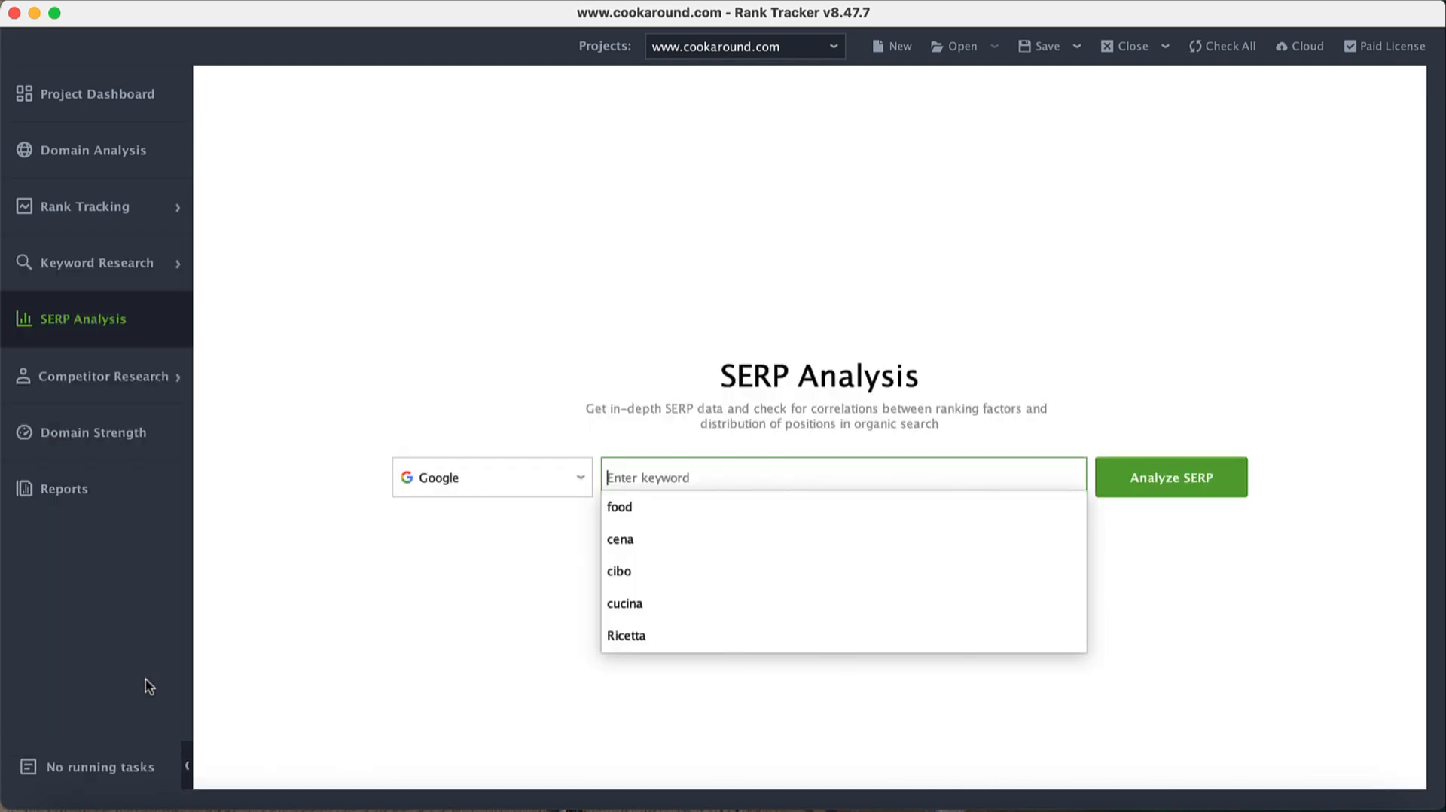
Pick gnocchi di patate from the 'gno' suggestions and run its Google SERP analysis
type("gno")
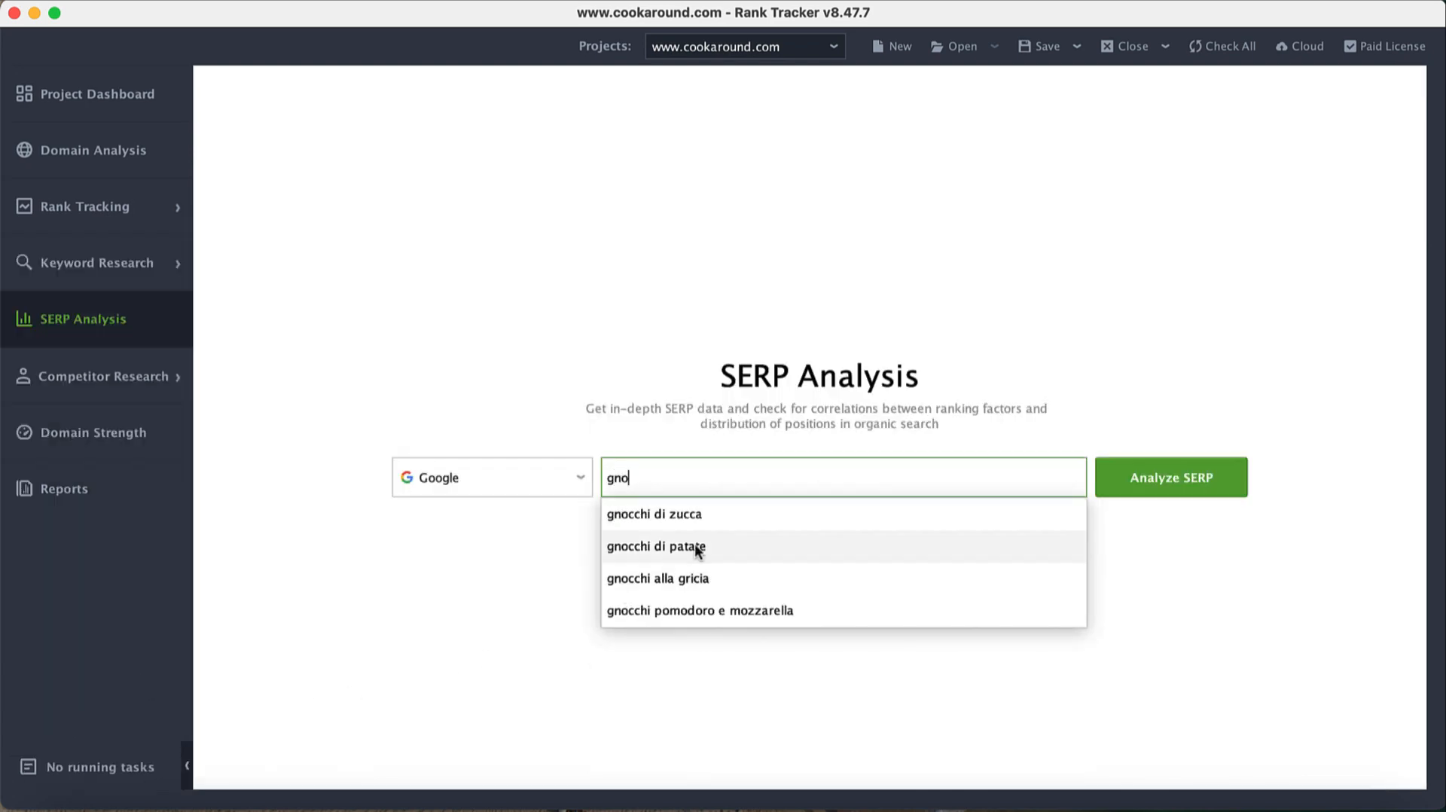
left_click(655, 547)
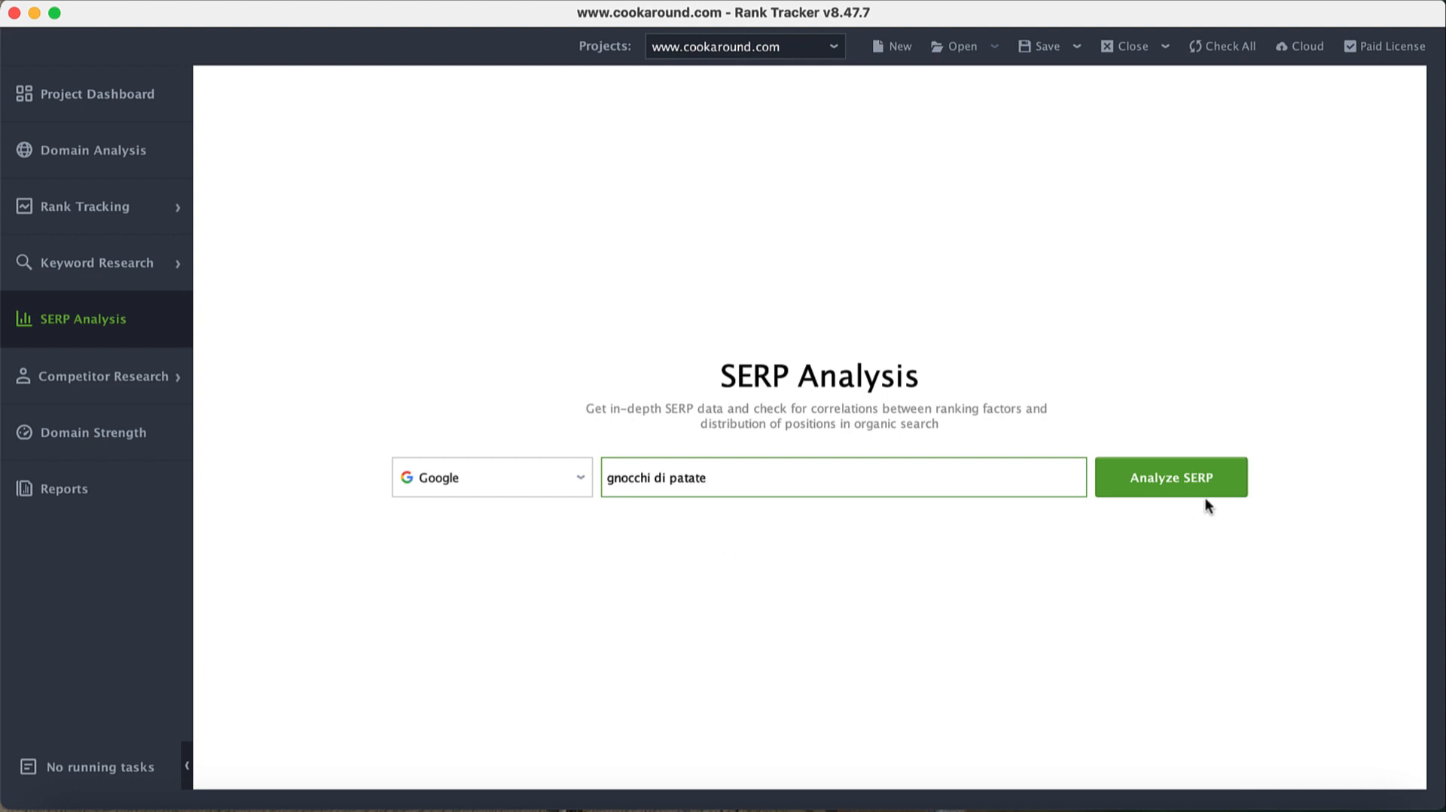
left_click(1170, 478)
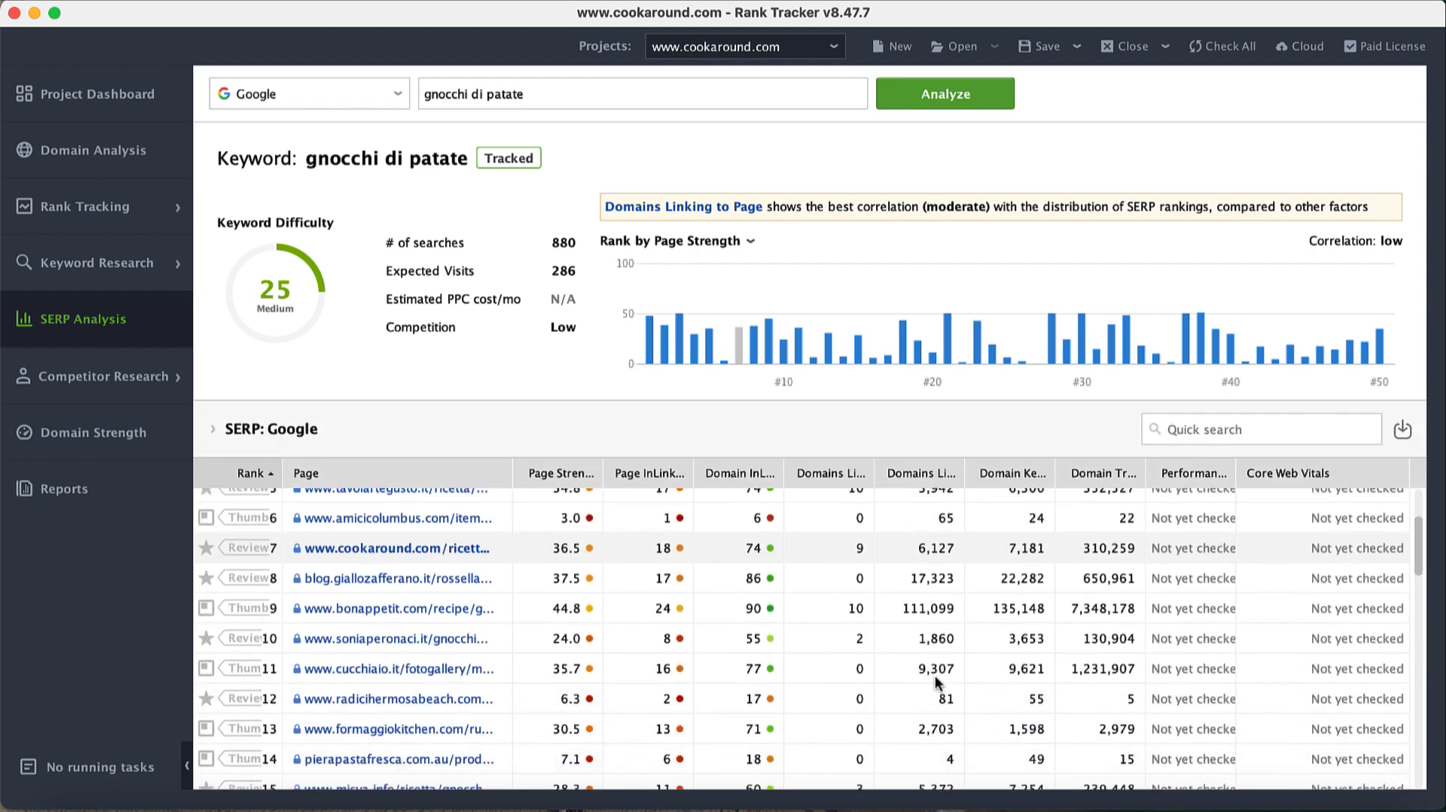
Scroll the SERP table to lower-ranked pages 17–26, including epicurious.com and youtube.com
scroll("down", 3)
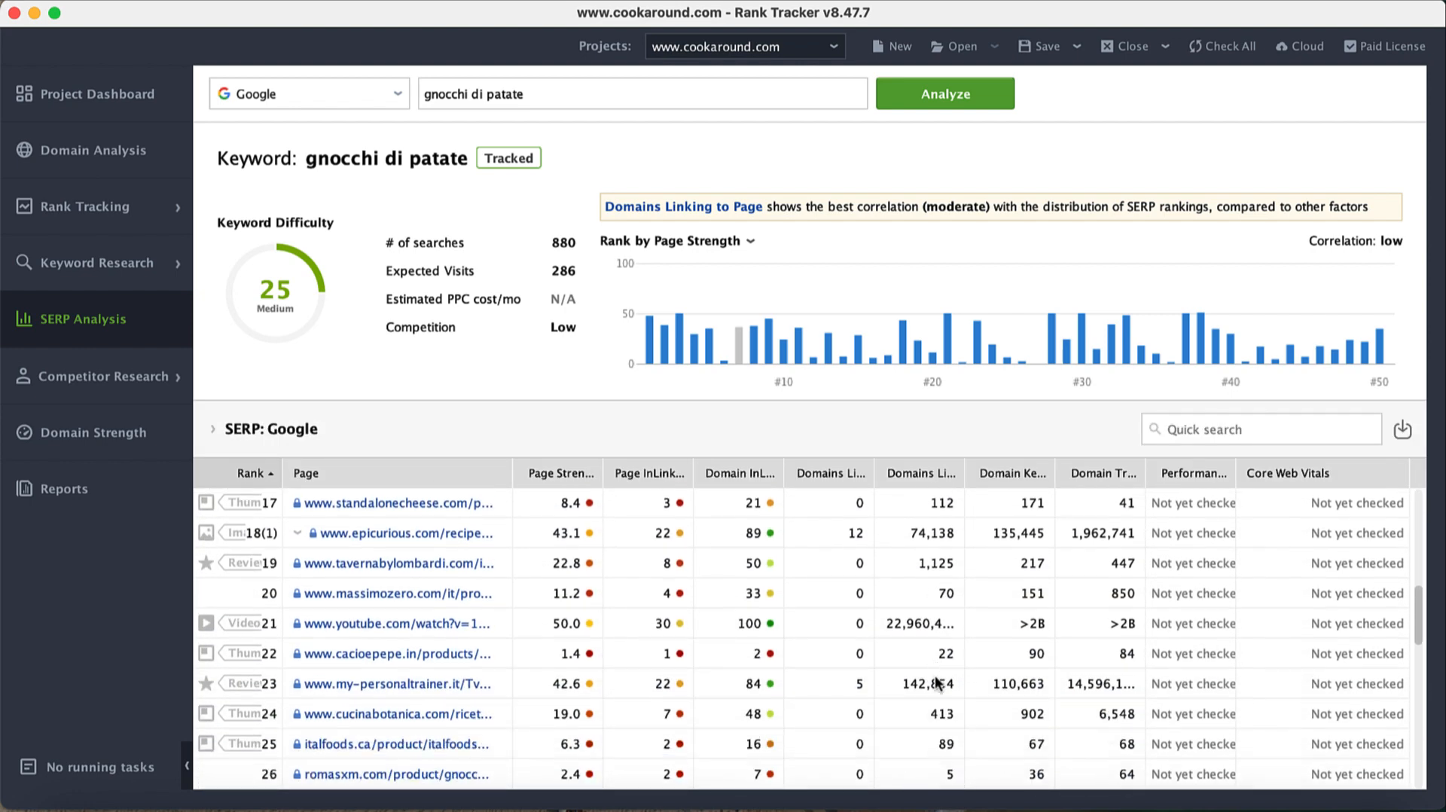